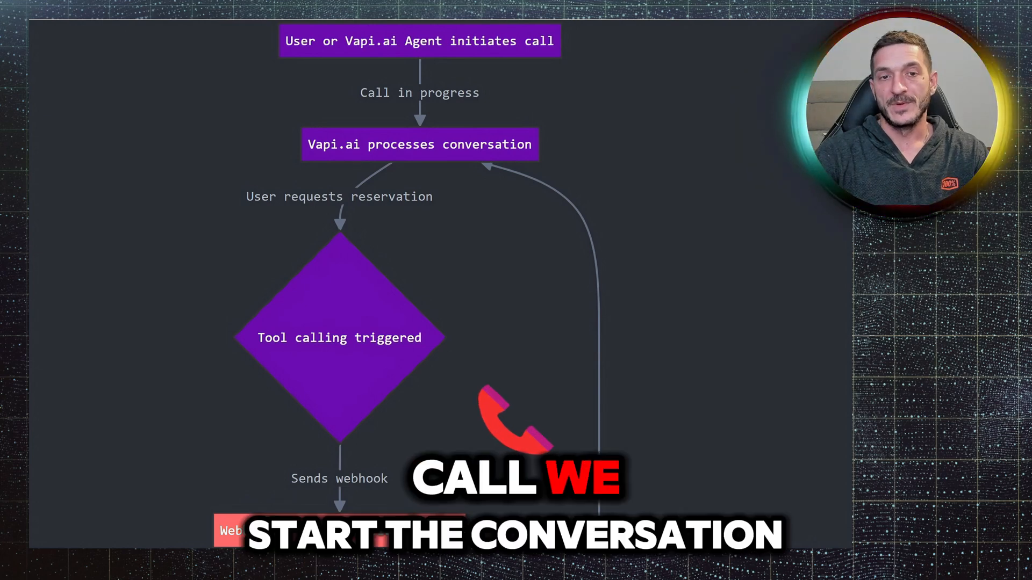
Scroll through the Make.com booking scenario shown beside the Vapi dashboard.
scroll(down, 3)
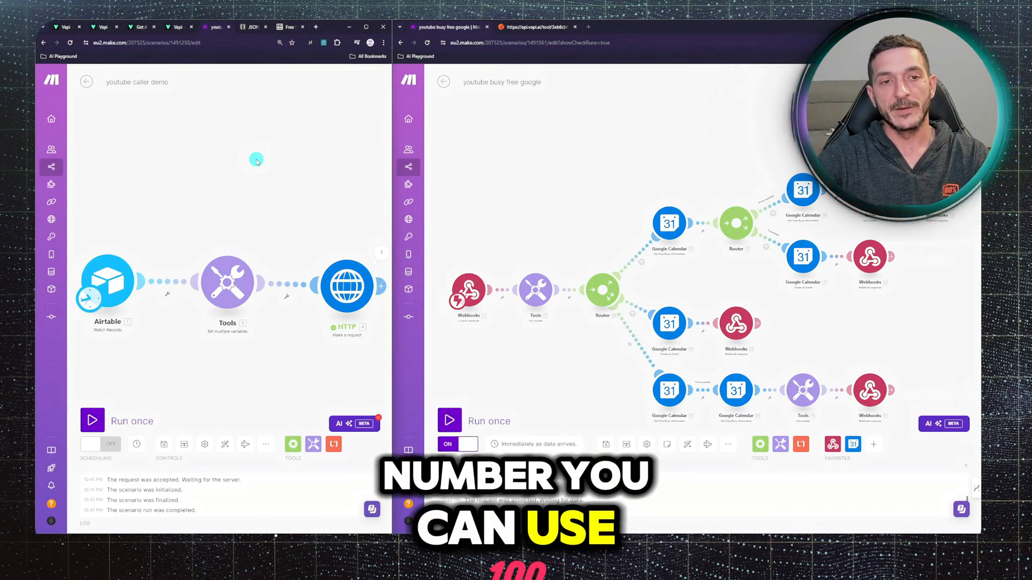
mouse_move(284, 187)
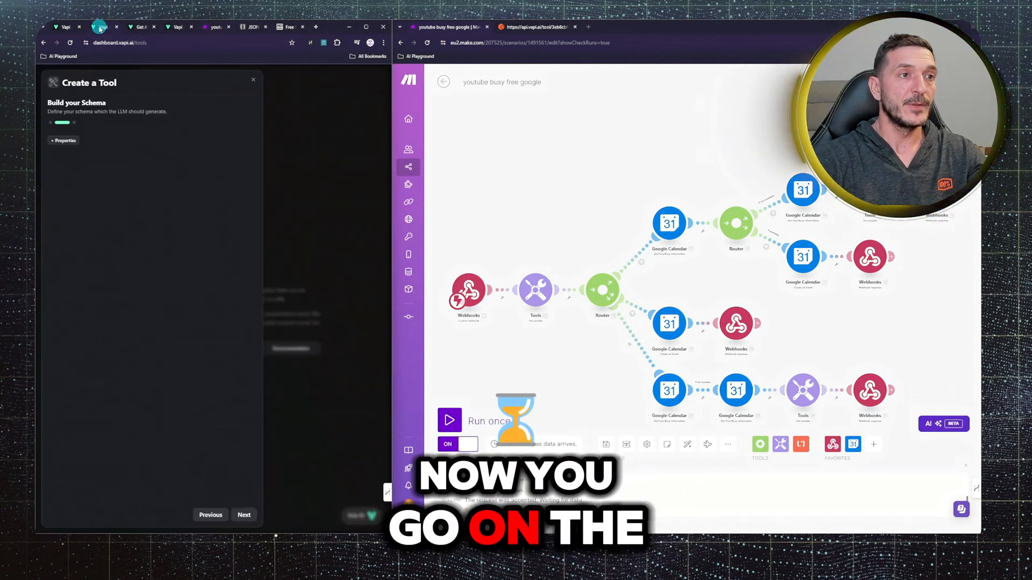
Start a new Vapi tool with Make as provider, ready for its Server URL.
click(76, 171)
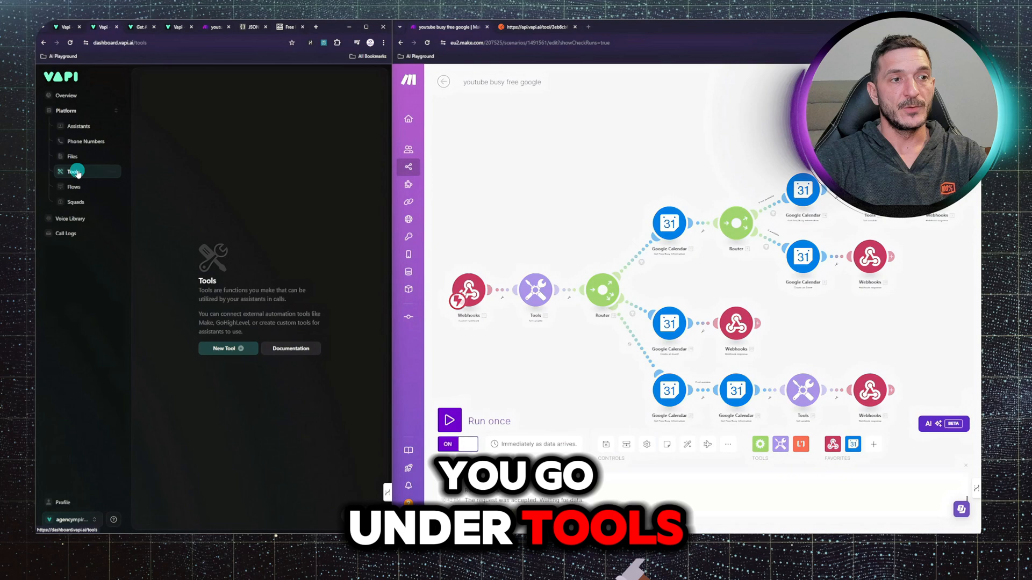
click(224, 348)
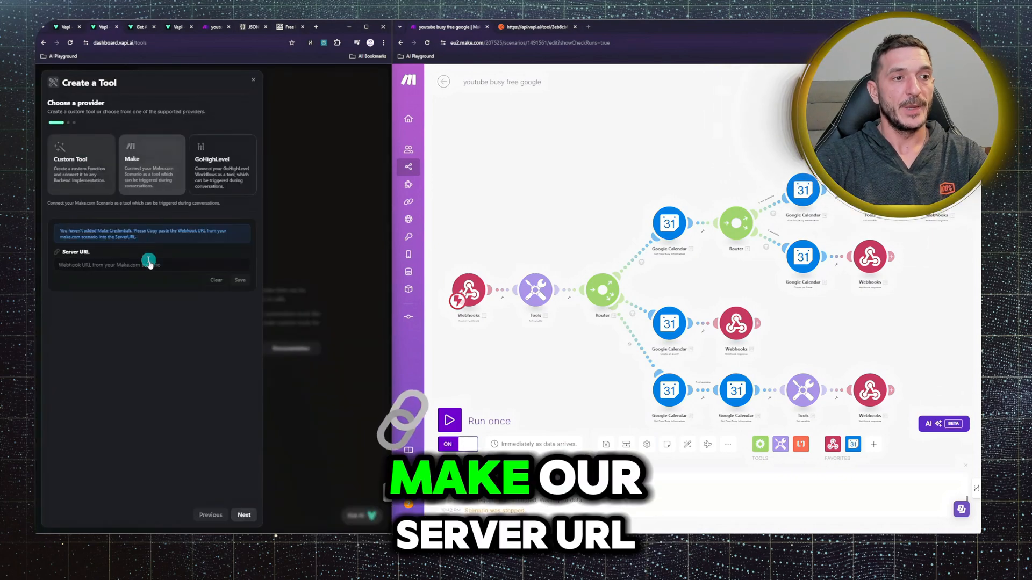
click(139, 264)
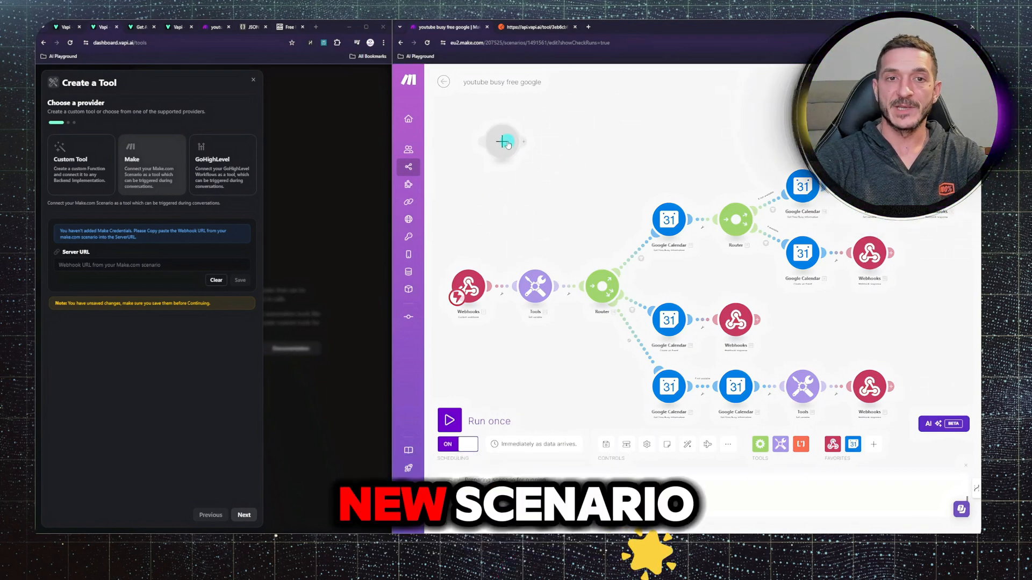
Add a Webhooks custom webhook module using the youtube hello hook and copy its address into Vapi's Server URL.
click(501, 142)
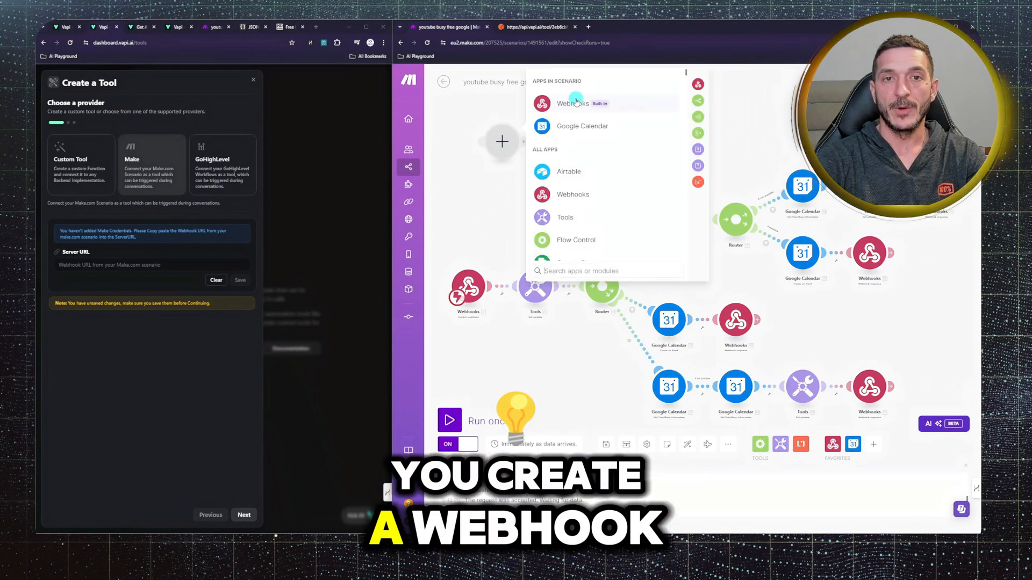
click(572, 103)
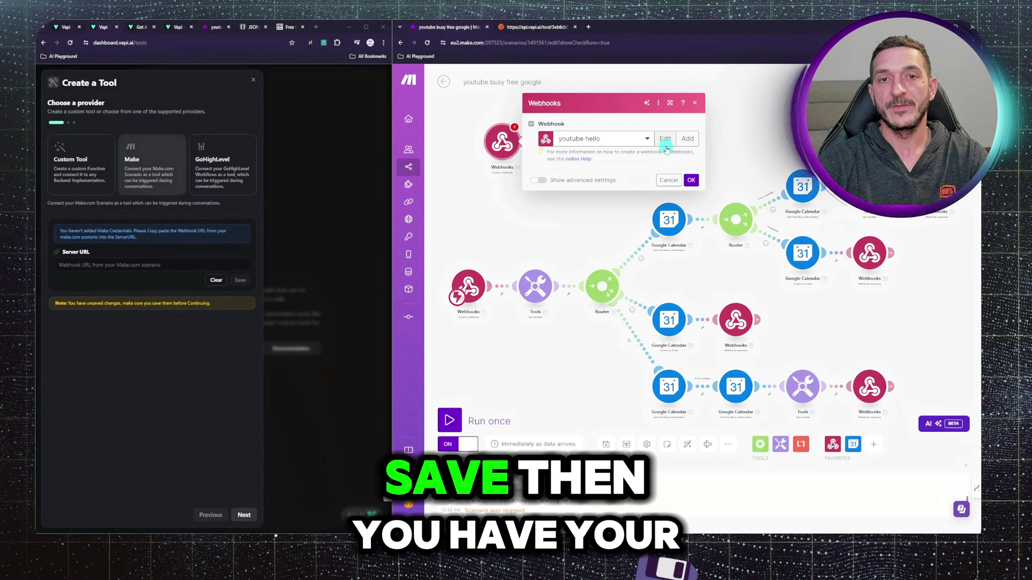
click(665, 138)
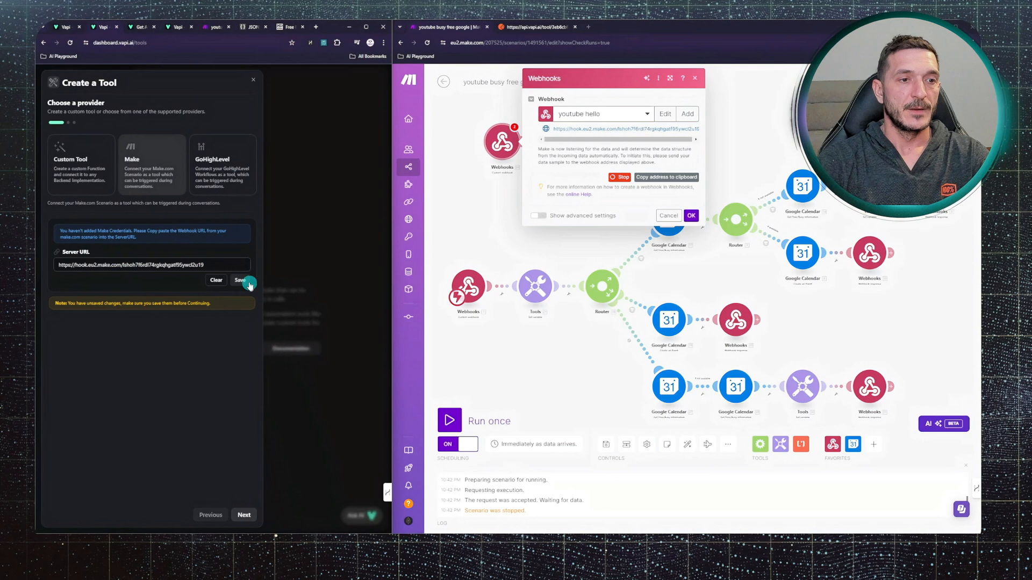
Save the webhook address as the tool's Server URL and add one string property to its schema.
click(241, 280)
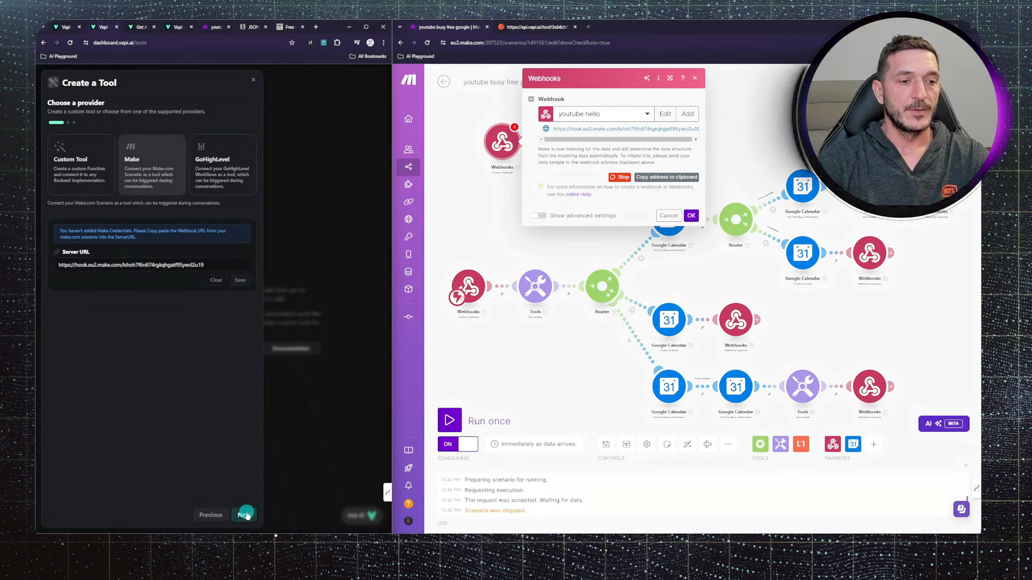
click(244, 513)
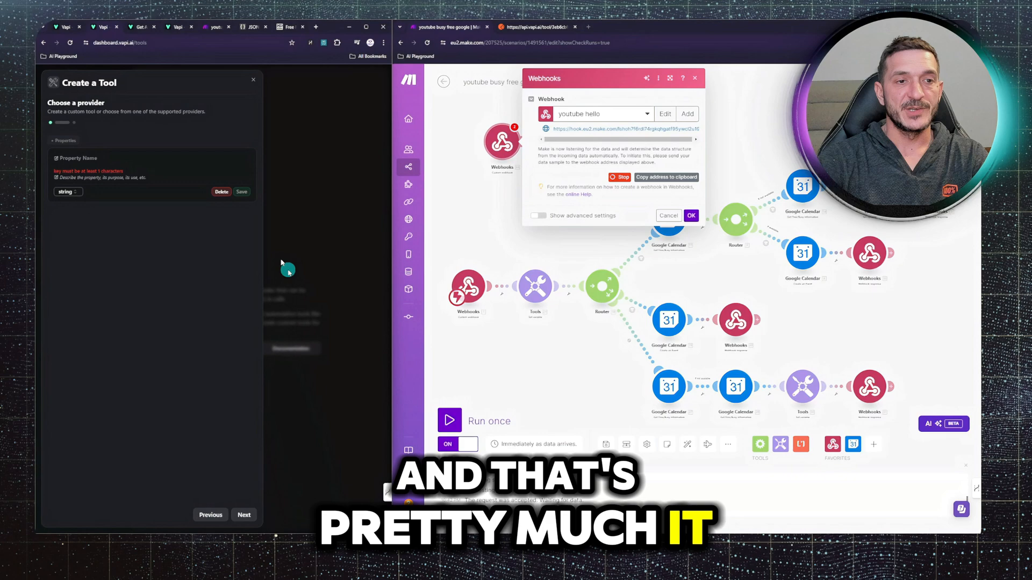
click(253, 80)
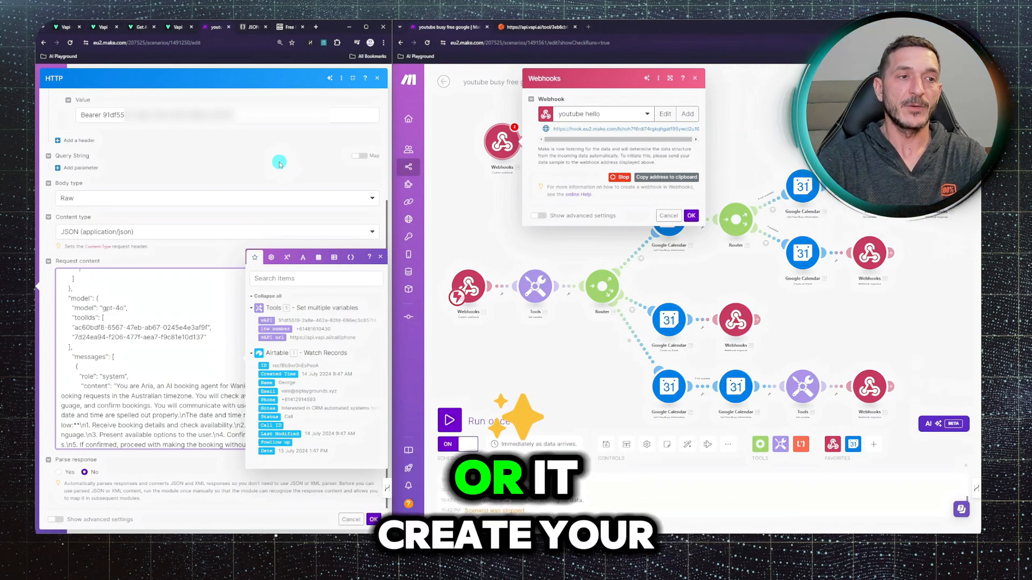
mouse_move(270, 163)
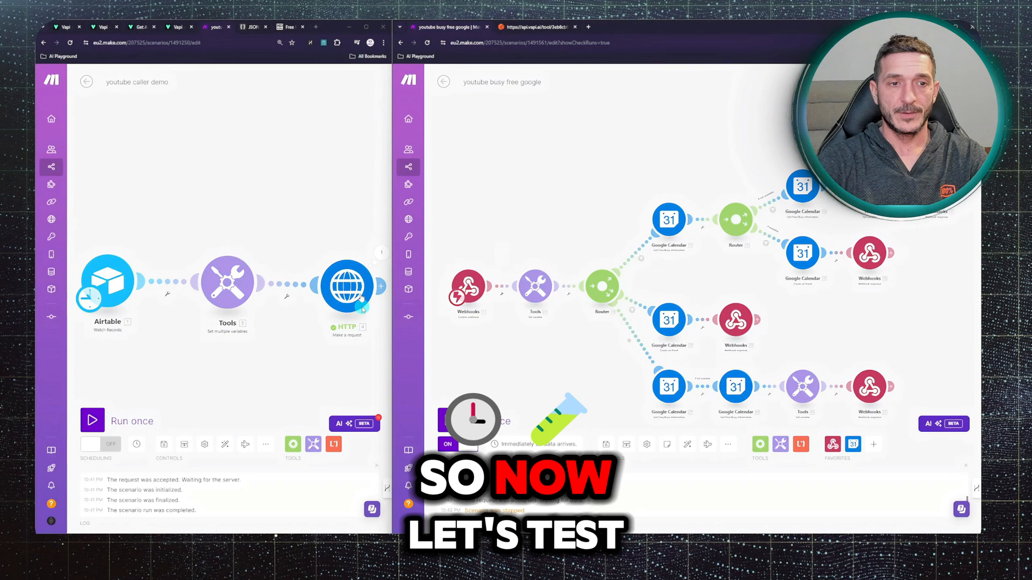
Run the youtube busy free google booking scenario once to handle webhooks from the live test call.
click(346, 286)
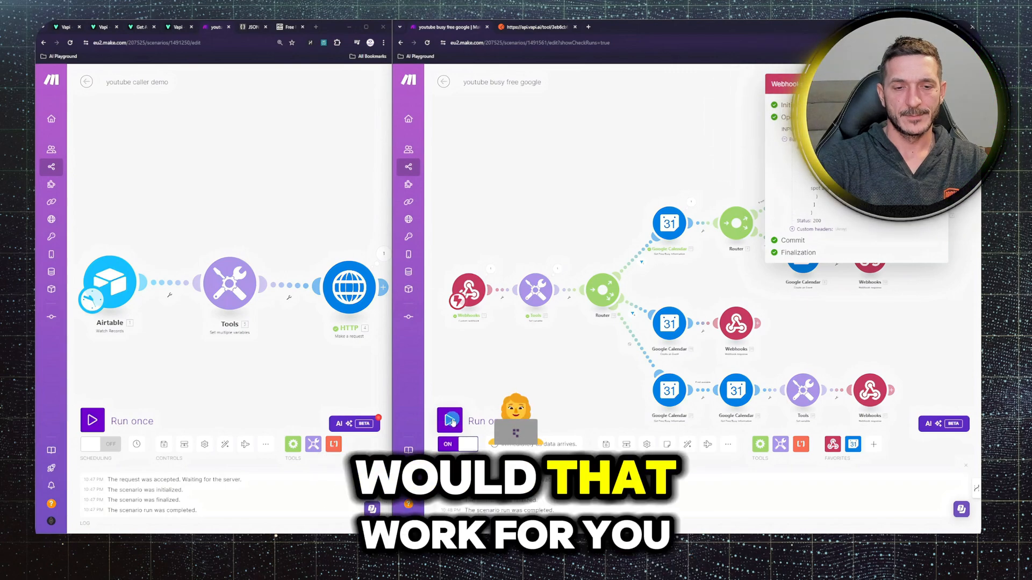
click(449, 420)
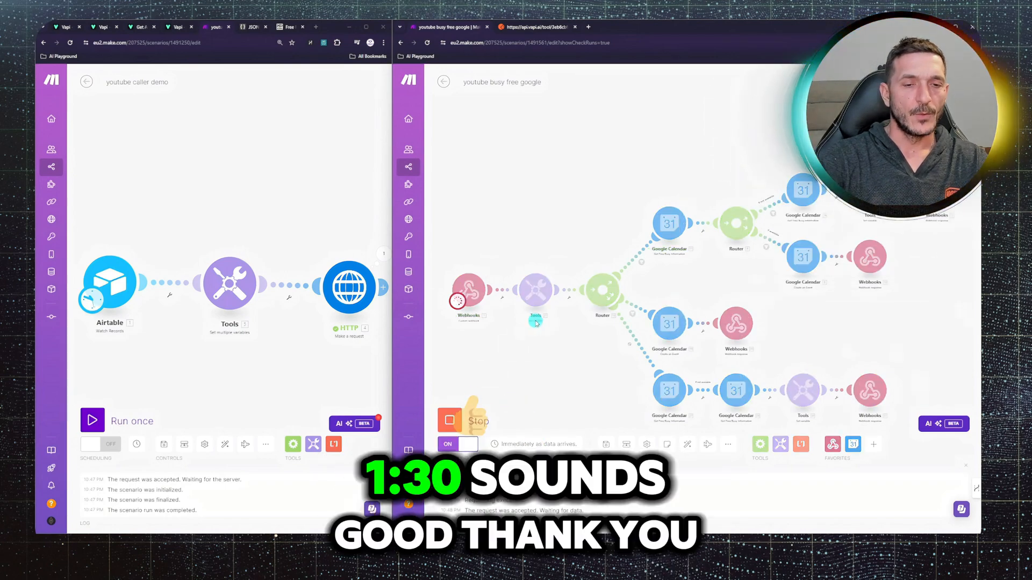